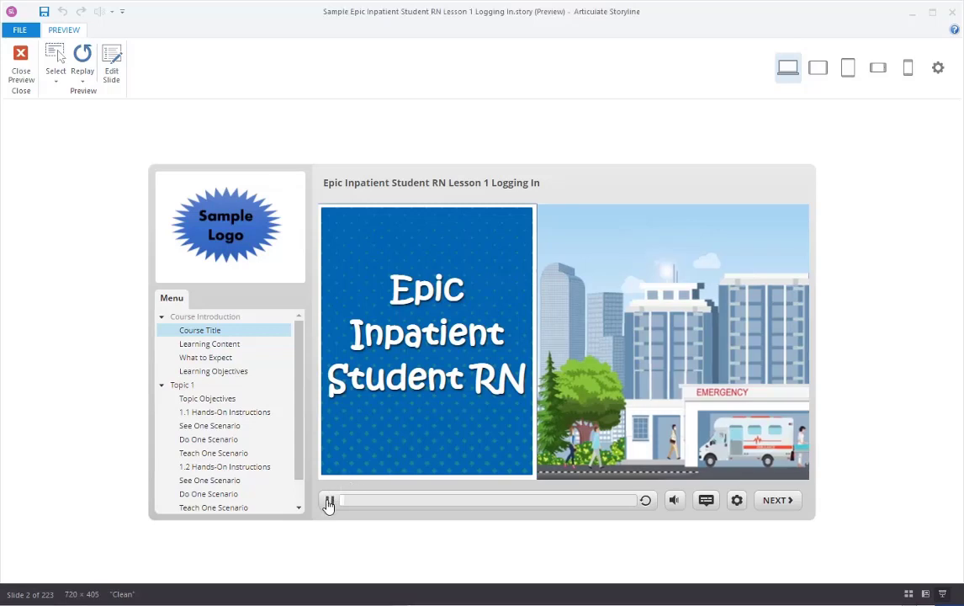
# Play the Course Title slide and let it advance to the player-controls Learning Content slide
pyautogui.click(329, 500)
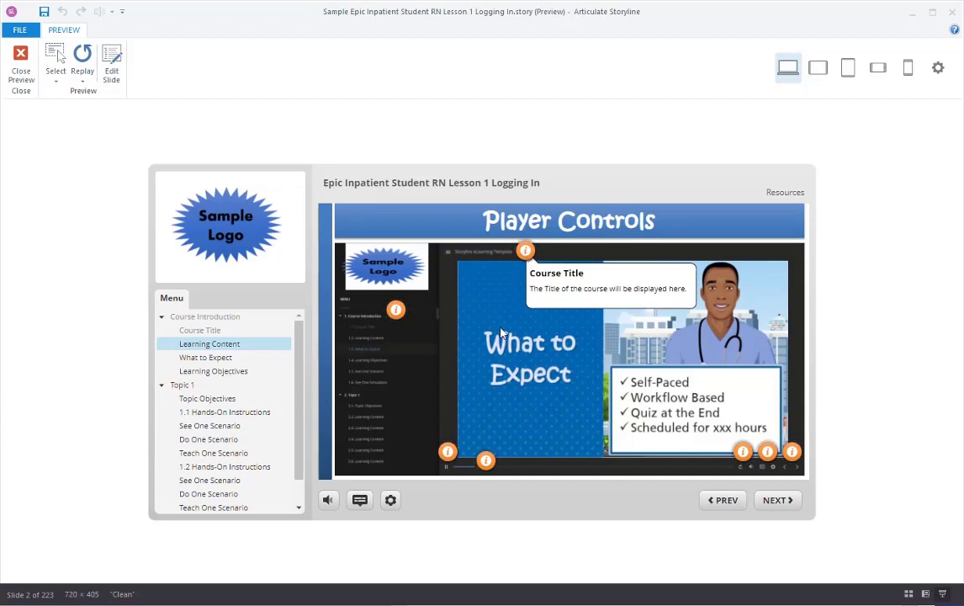
pyautogui.moveTo(486, 460)
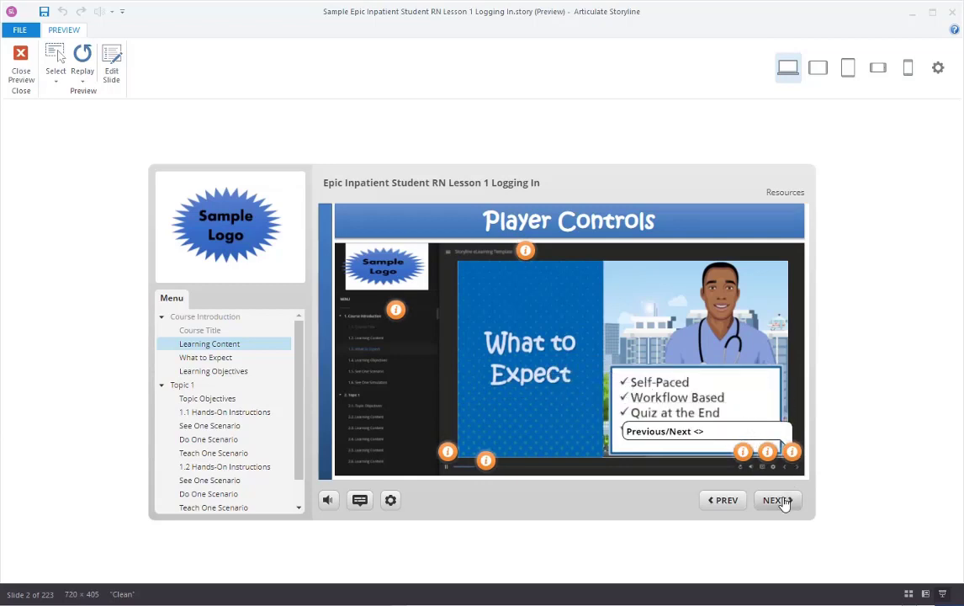
# Advance to the What to Expect slide: self-paced, workflow-based, end quiz, 2 hours
pyautogui.click(775, 500)
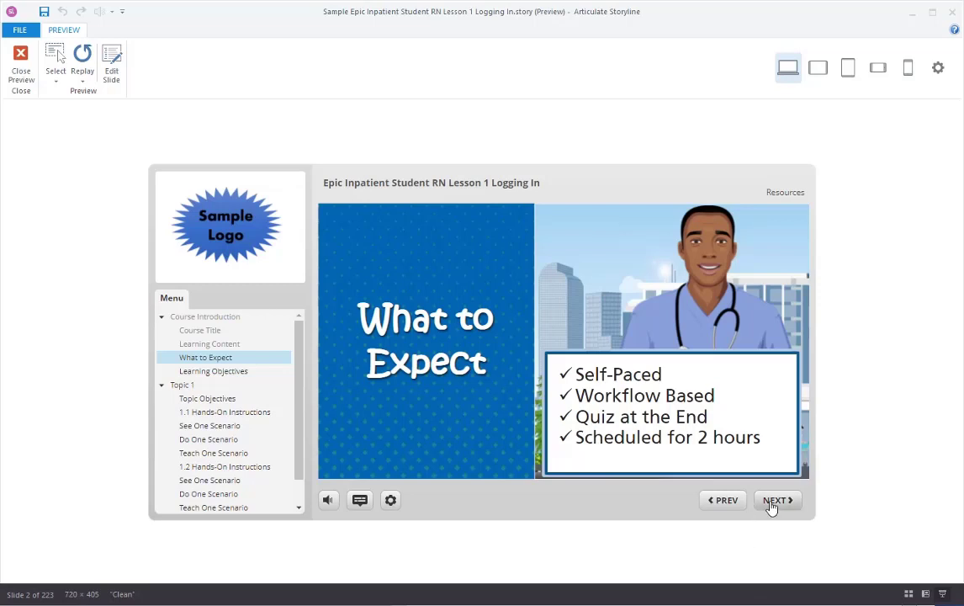
# Step past Learning Objectives to the Topic 1 Logging In objectives slide
pyautogui.click(775, 499)
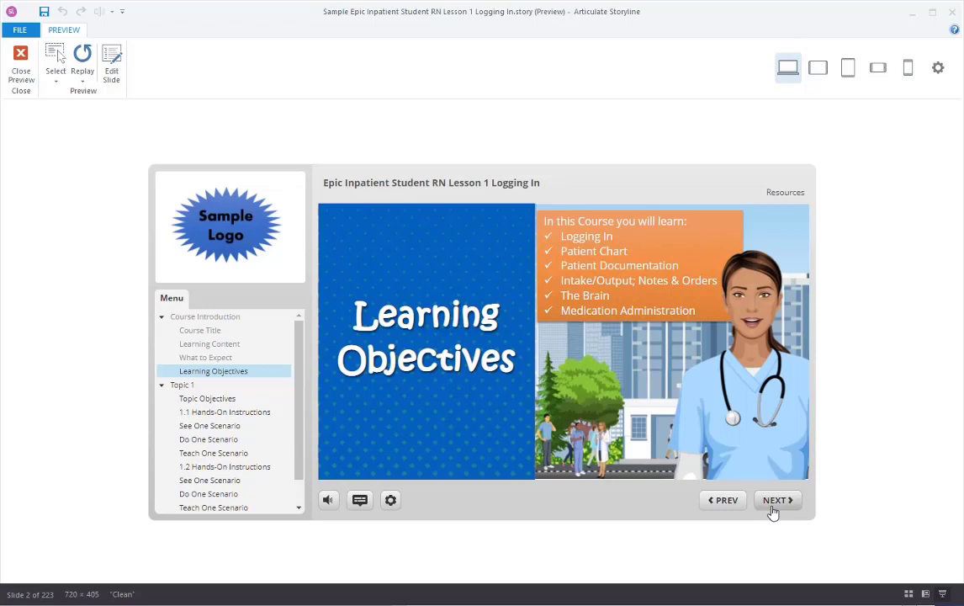
pyautogui.click(774, 499)
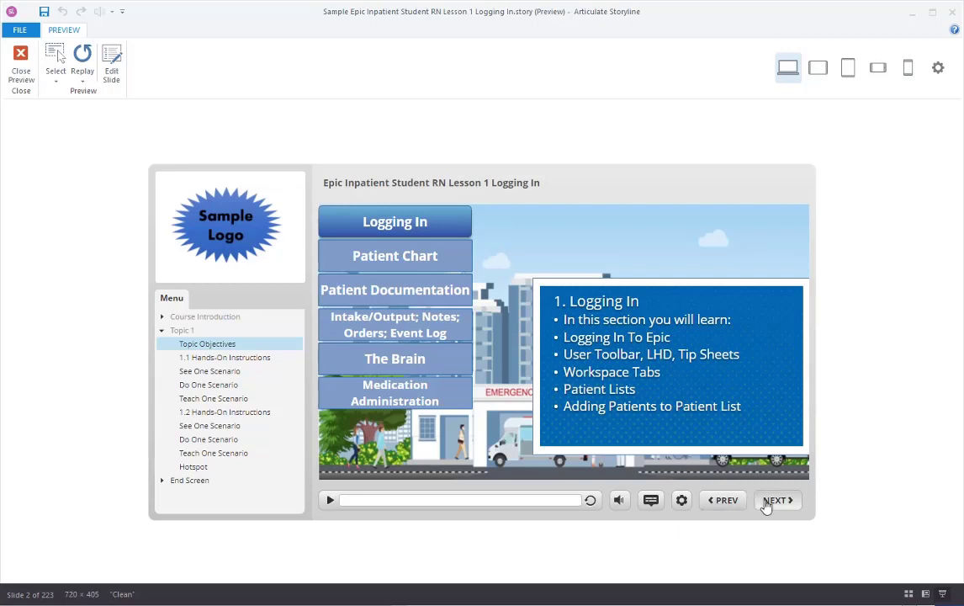
# Step past the 1.1 Hands-On Exercise slide to the See One Demonstration slide
pyautogui.click(775, 500)
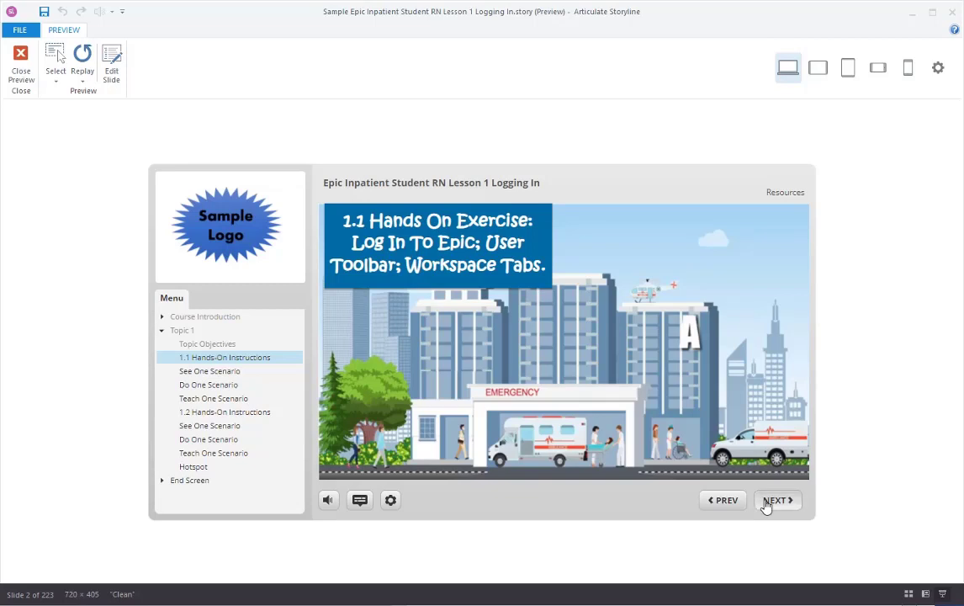
pyautogui.click(776, 500)
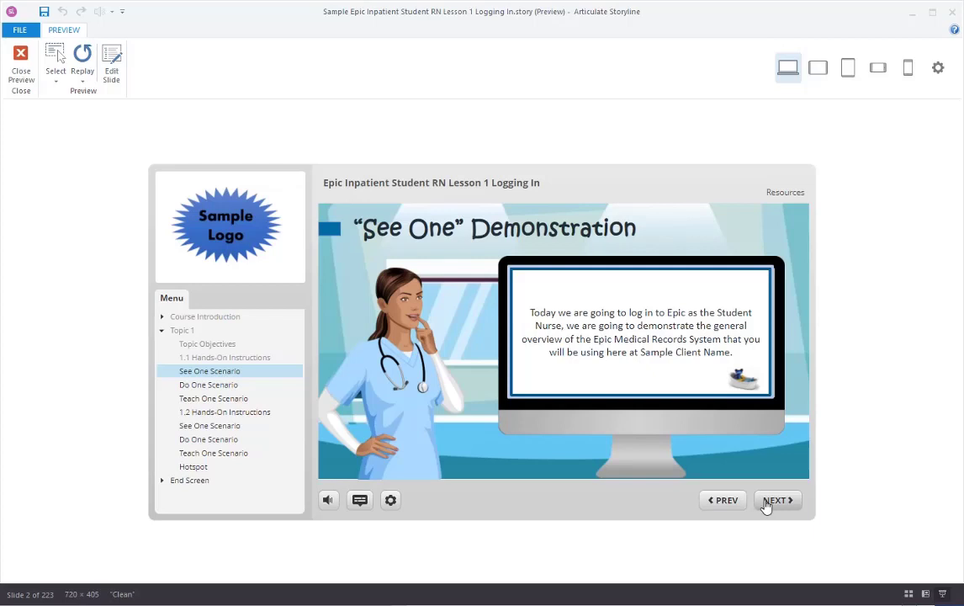
pyautogui.click(775, 500)
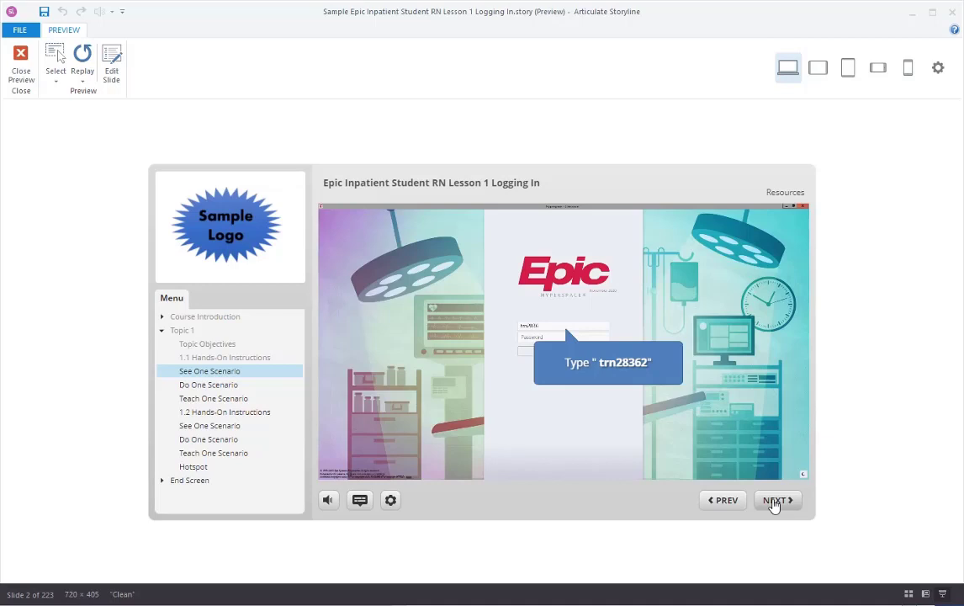
pyautogui.click(563, 327)
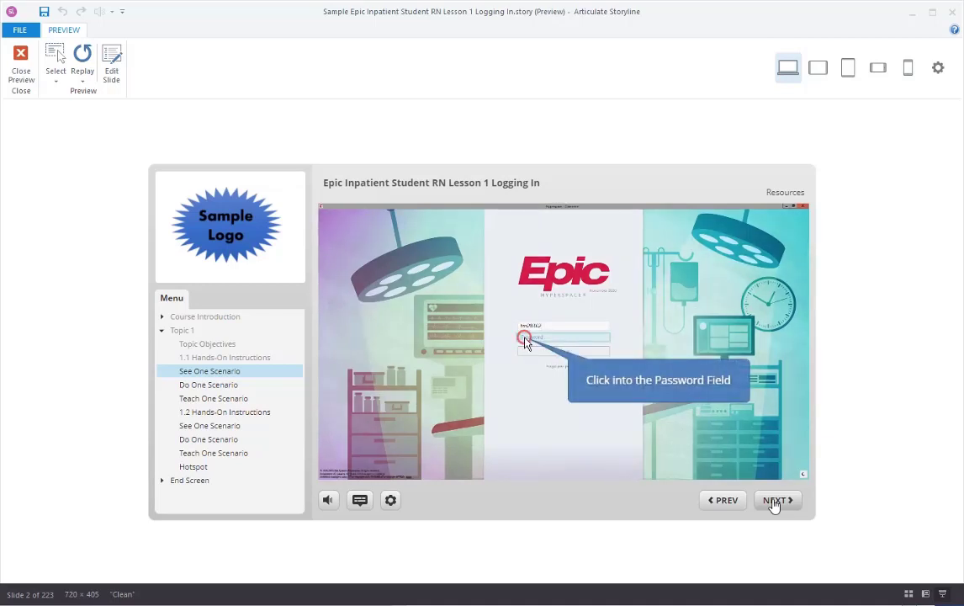
pyautogui.click(564, 337)
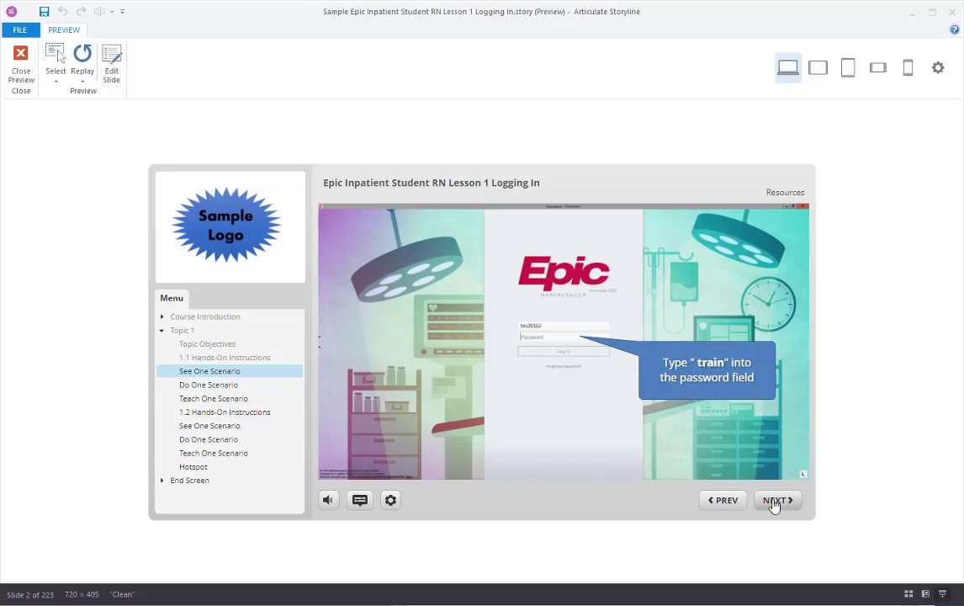
pyautogui.write('train')
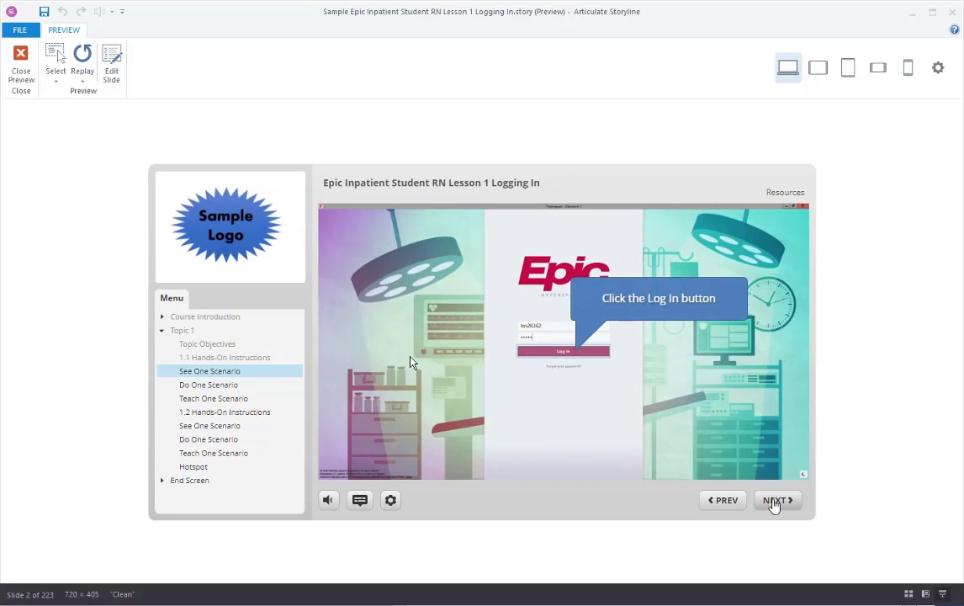
pyautogui.click(563, 351)
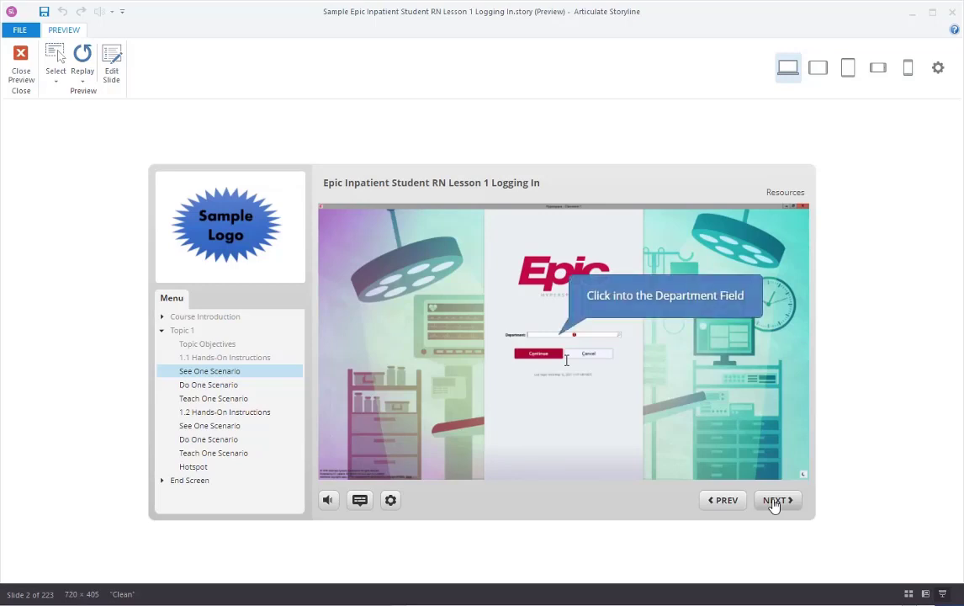
# Step the demo through Department, Continue and Message of the Day to What's New
pyautogui.click(572, 335)
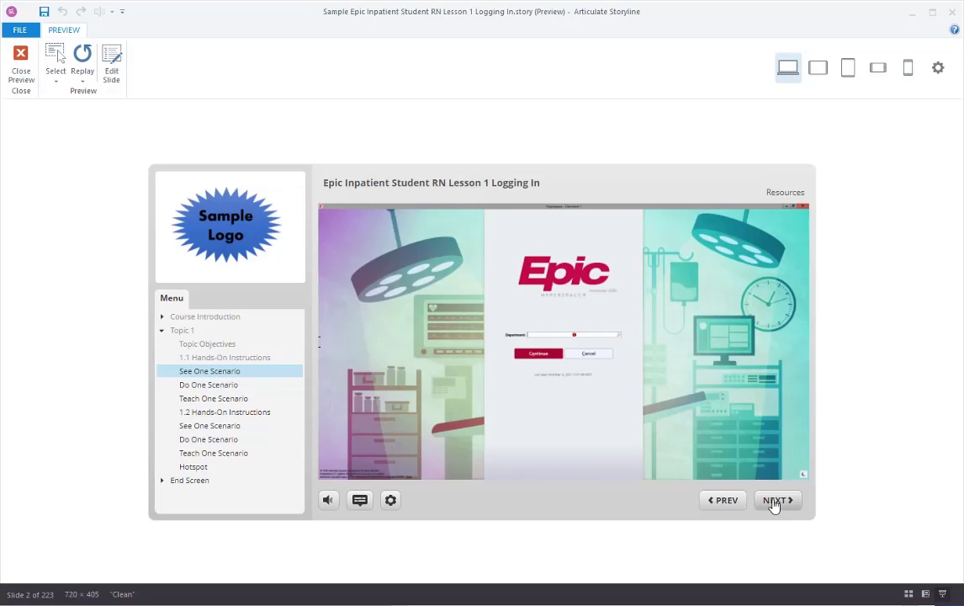
pyautogui.click(574, 334)
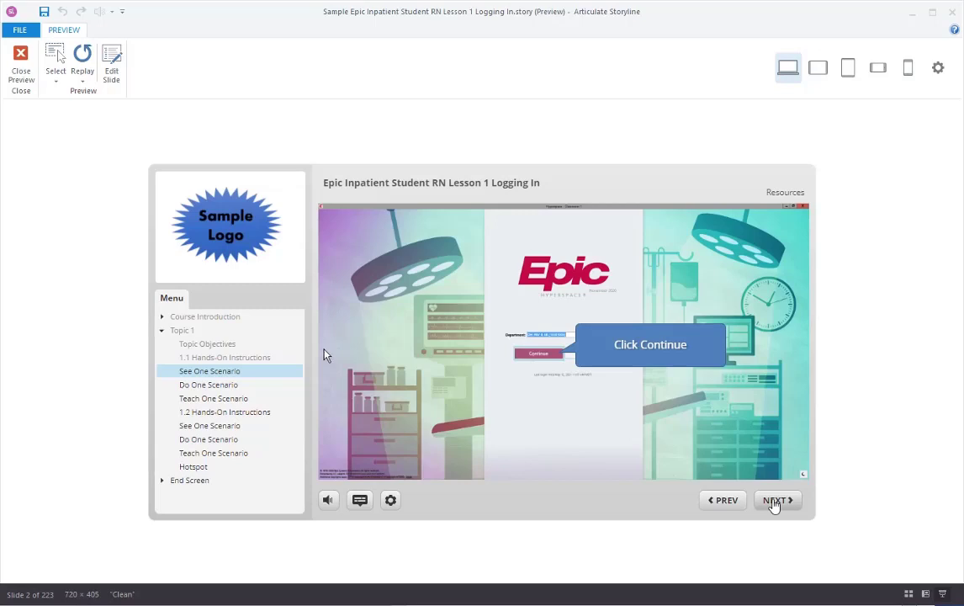
pyautogui.click(537, 353)
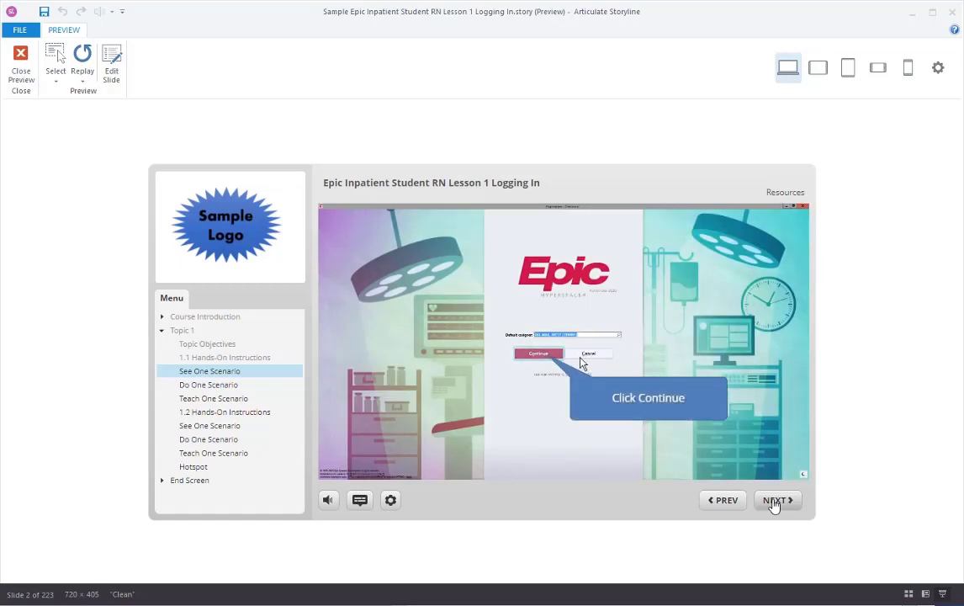
pyautogui.click(537, 352)
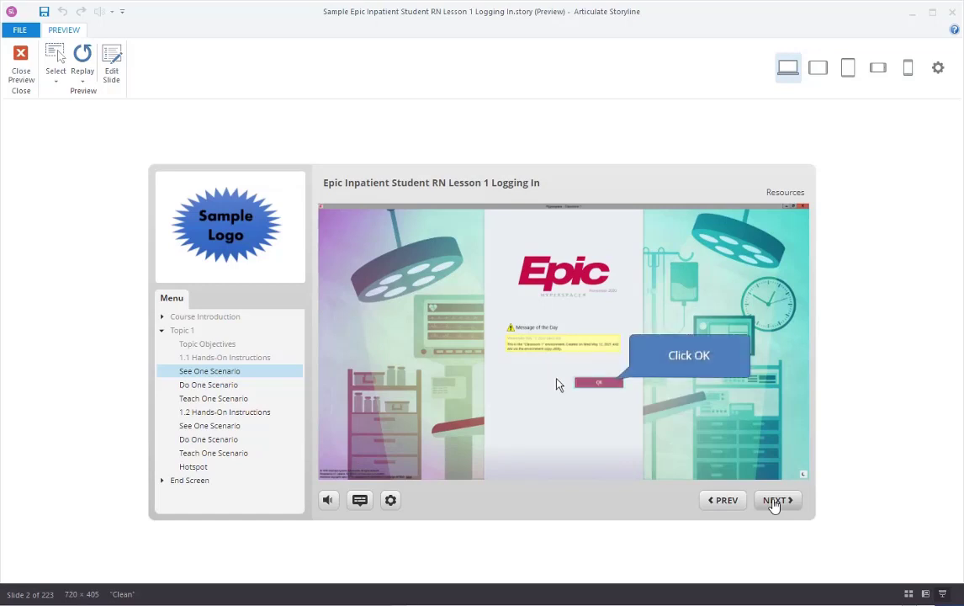
pyautogui.click(598, 383)
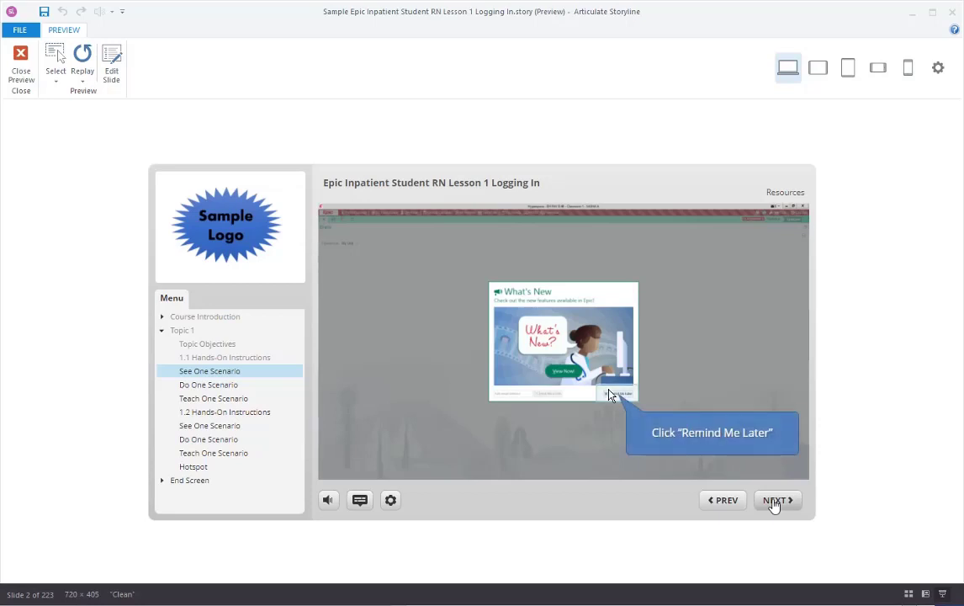
# Pass the Remind Me Later and Tip Sheets steps to the Epic tip sheets page
pyautogui.click(614, 394)
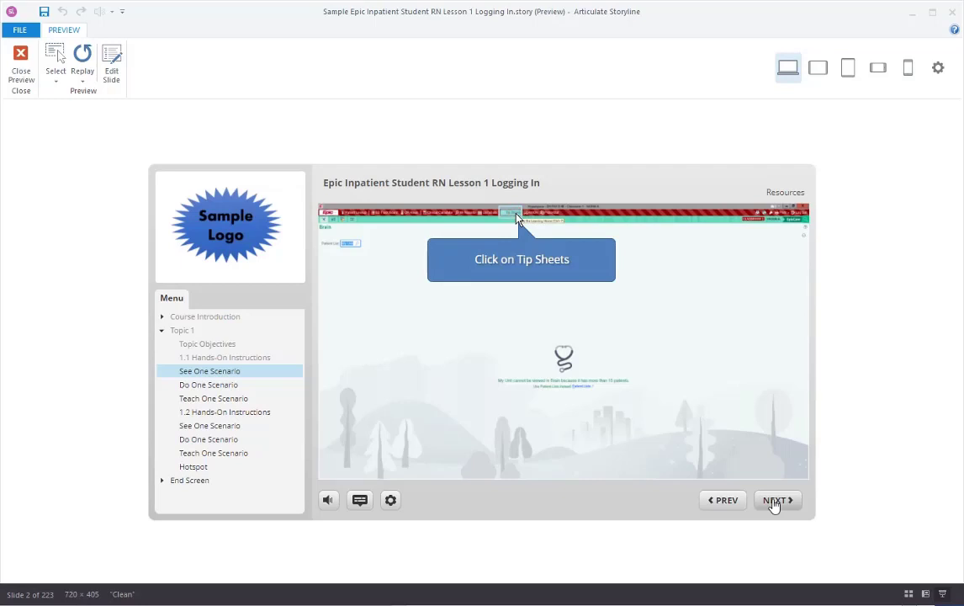
pyautogui.click(511, 214)
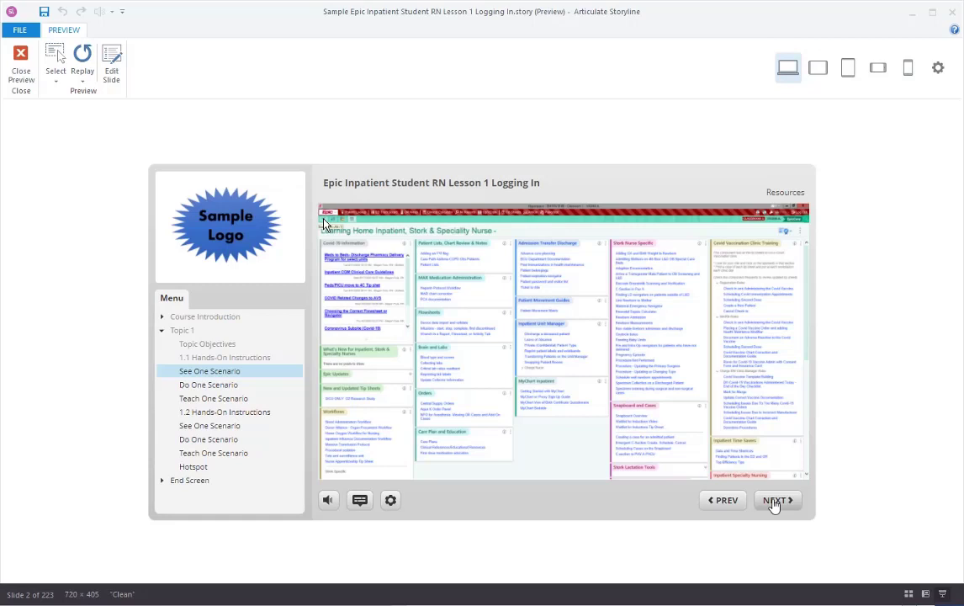
# Reach End of See One, then Move On to the Do One with Assistance slide
pyautogui.click(778, 500)
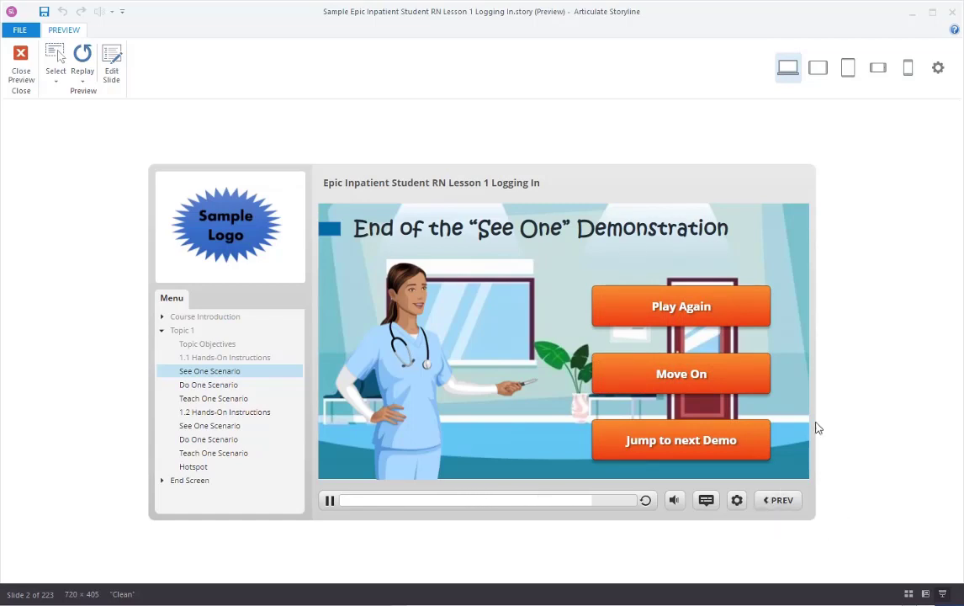
pyautogui.click(209, 384)
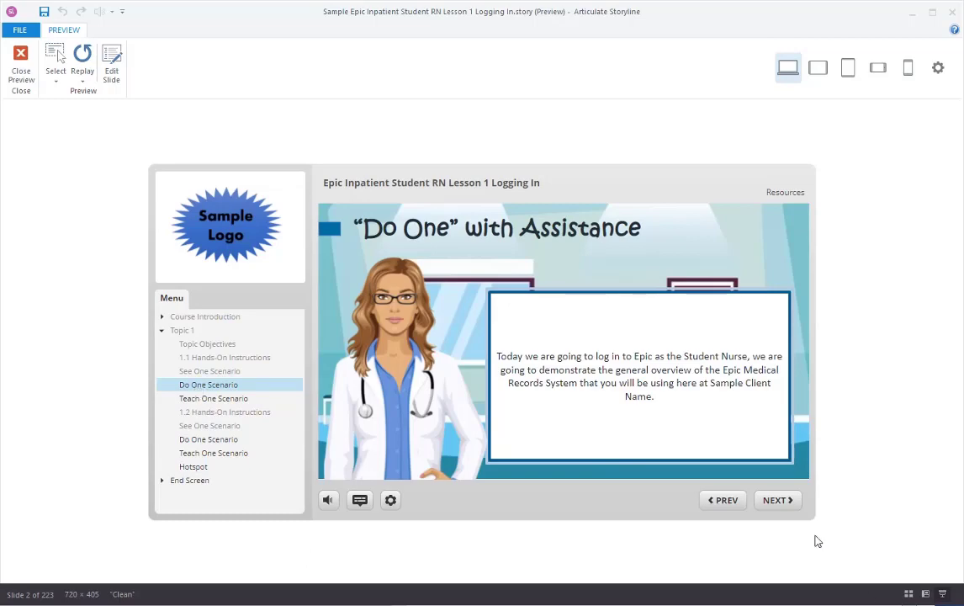
pyautogui.click(776, 500)
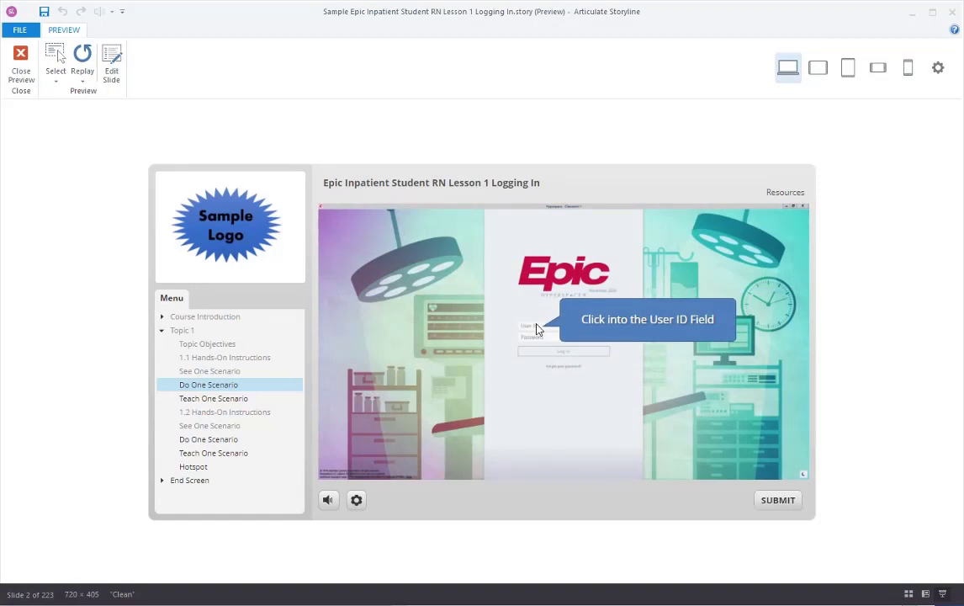
pyautogui.click(562, 325)
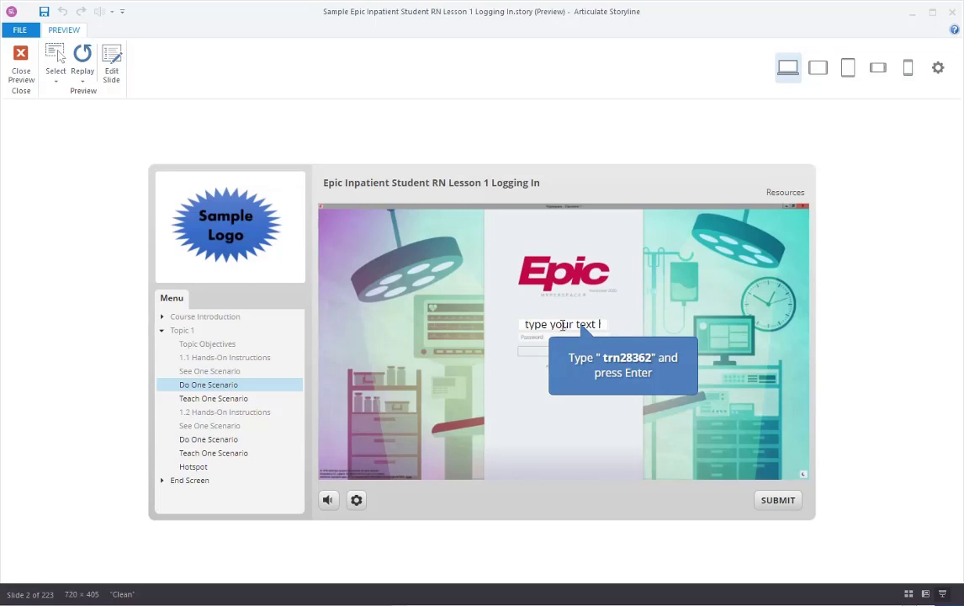
pyautogui.write('trn2')
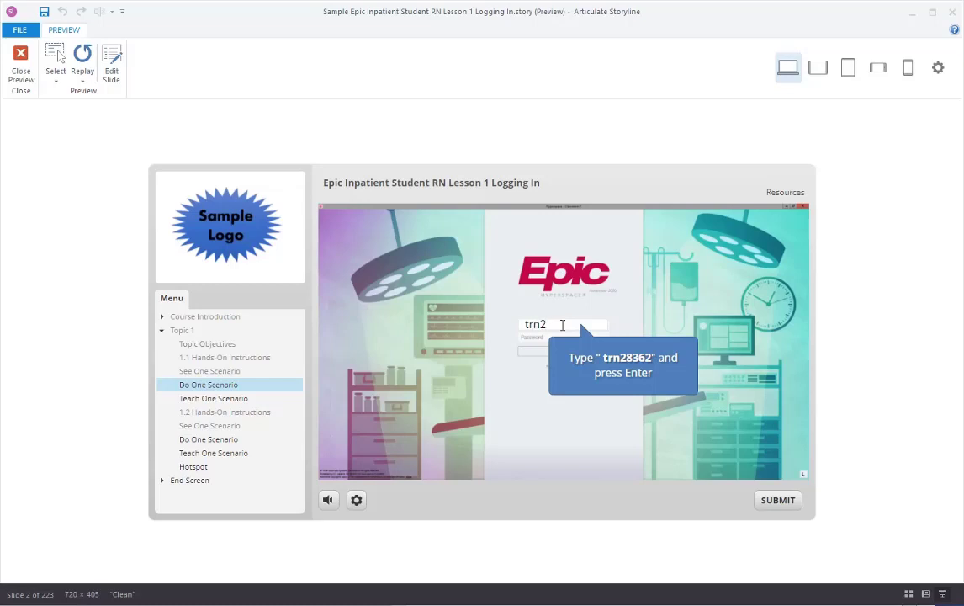
pyautogui.write('8')
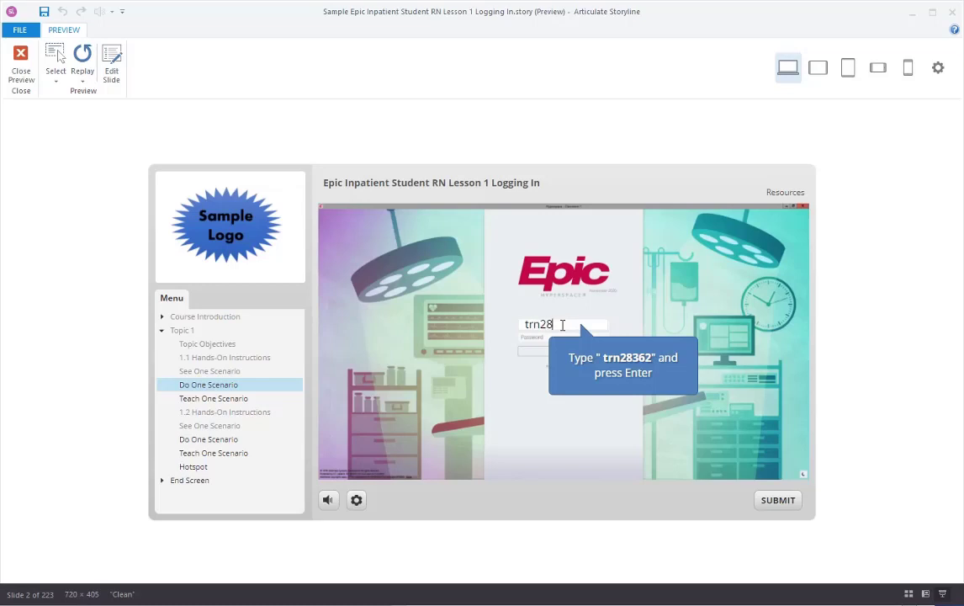
pyautogui.write('362')
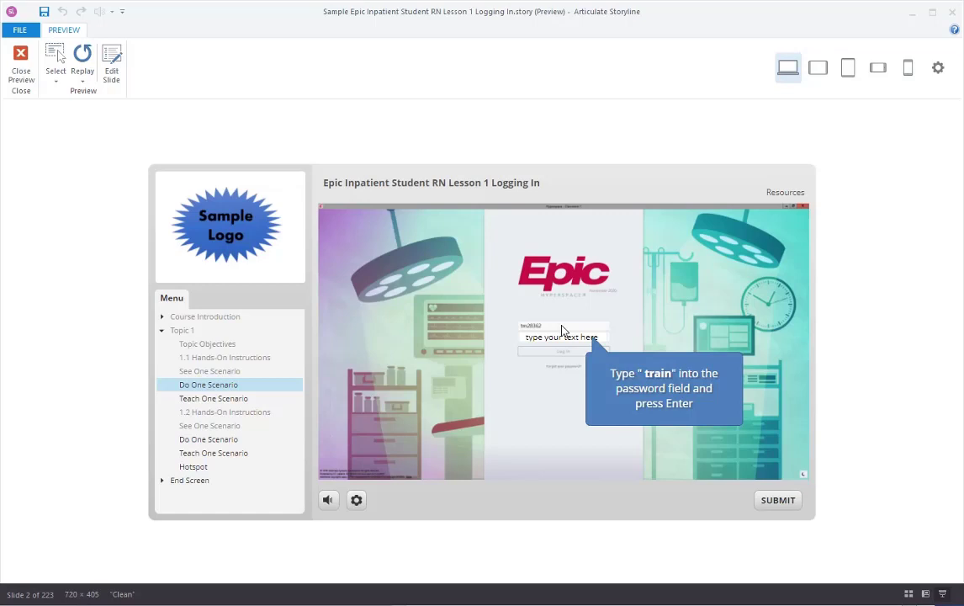
pyautogui.click(561, 336)
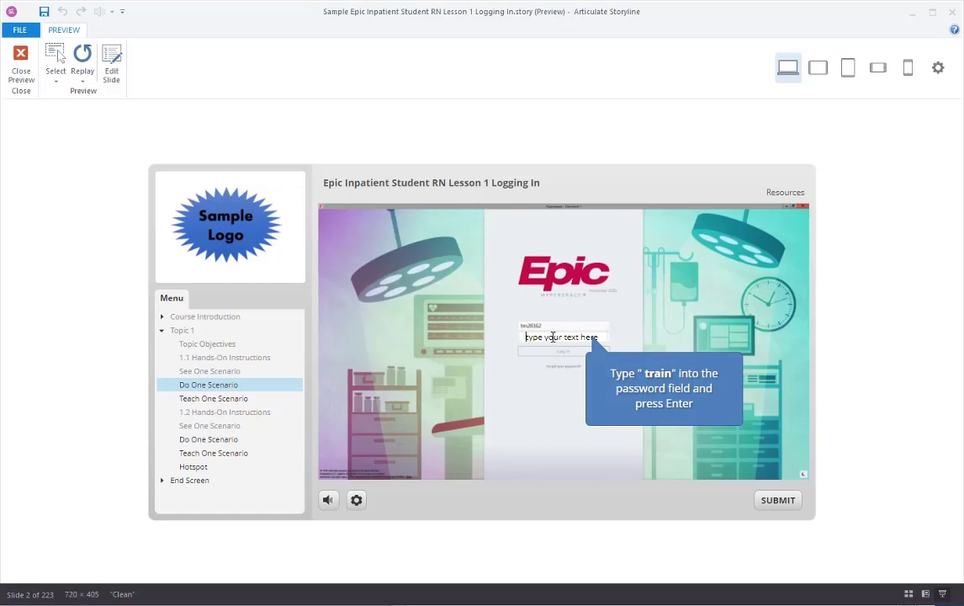
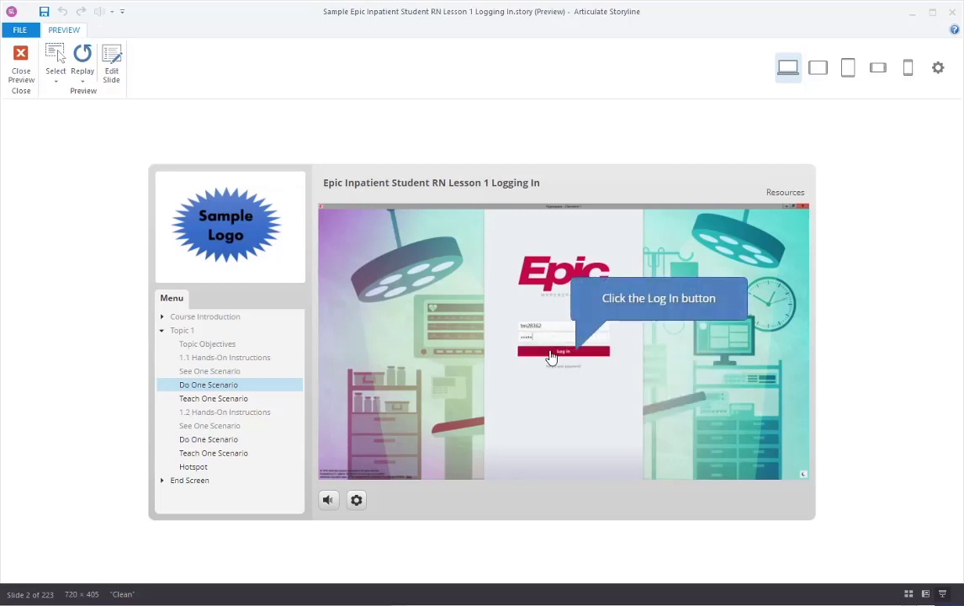
pyautogui.click(563, 351)
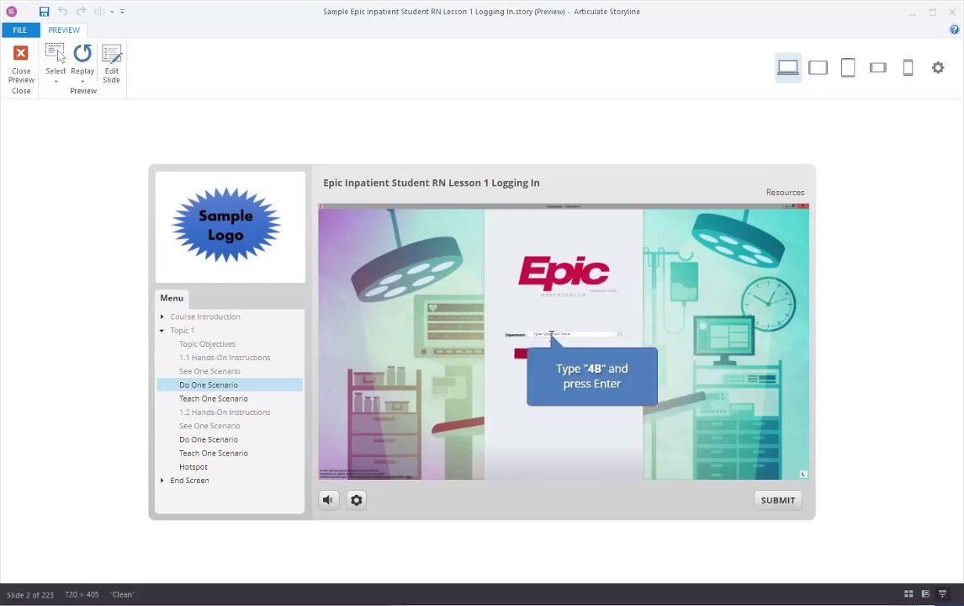
pyautogui.write('4B')
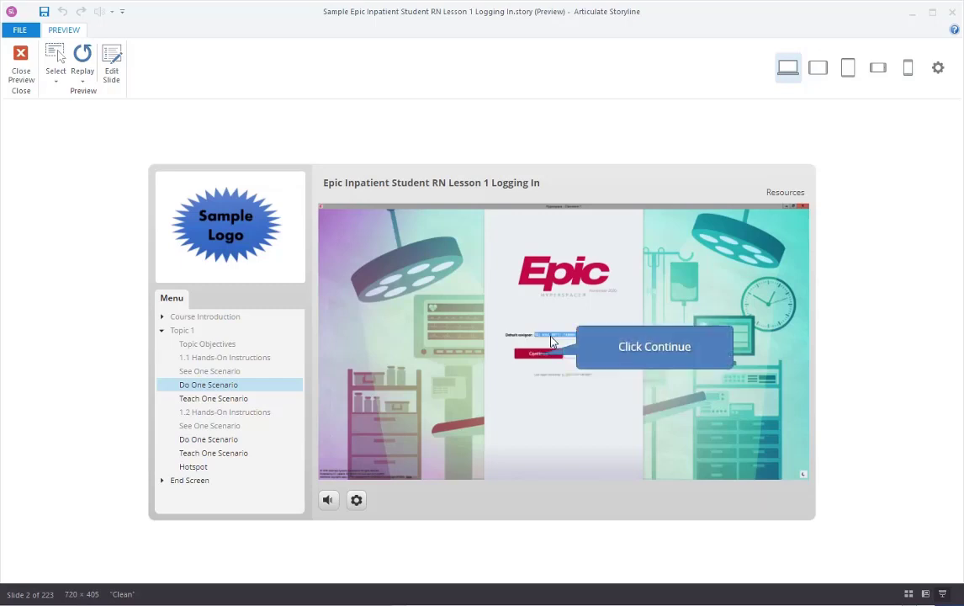
pyautogui.click(654, 346)
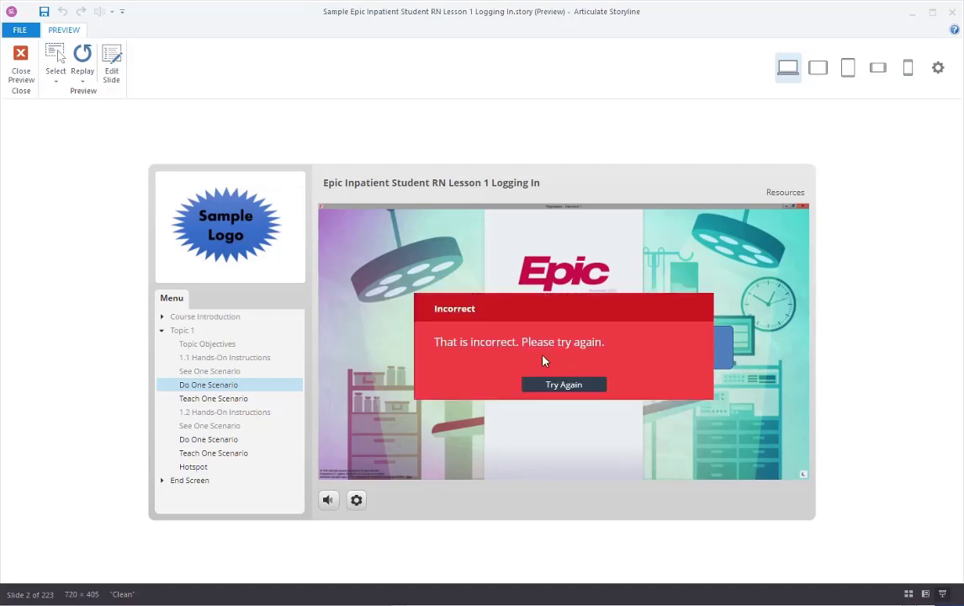
# Try again, then pass Continue, Tip Sheets and Policy Stats to End of Do One
pyautogui.click(563, 383)
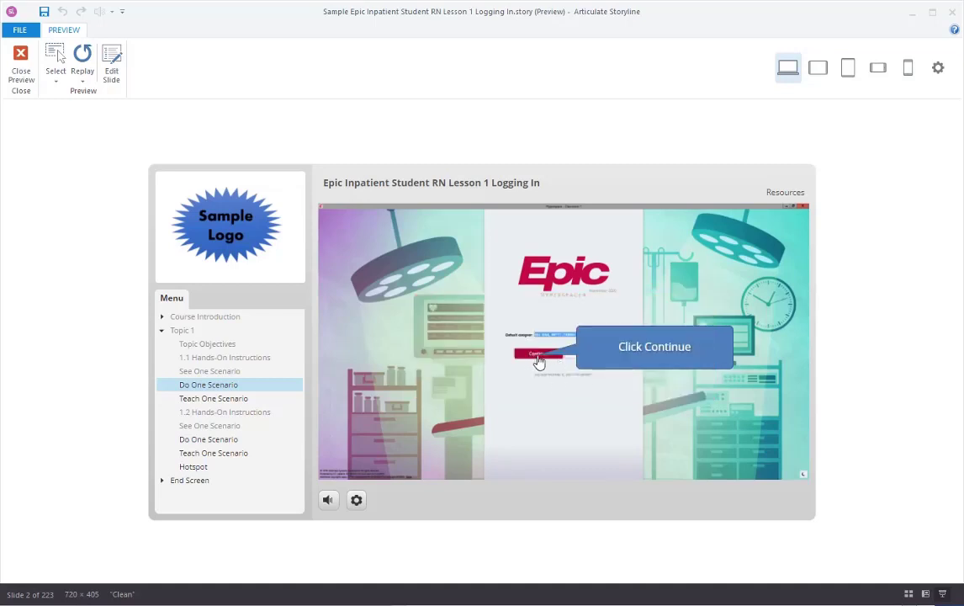
pyautogui.click(539, 353)
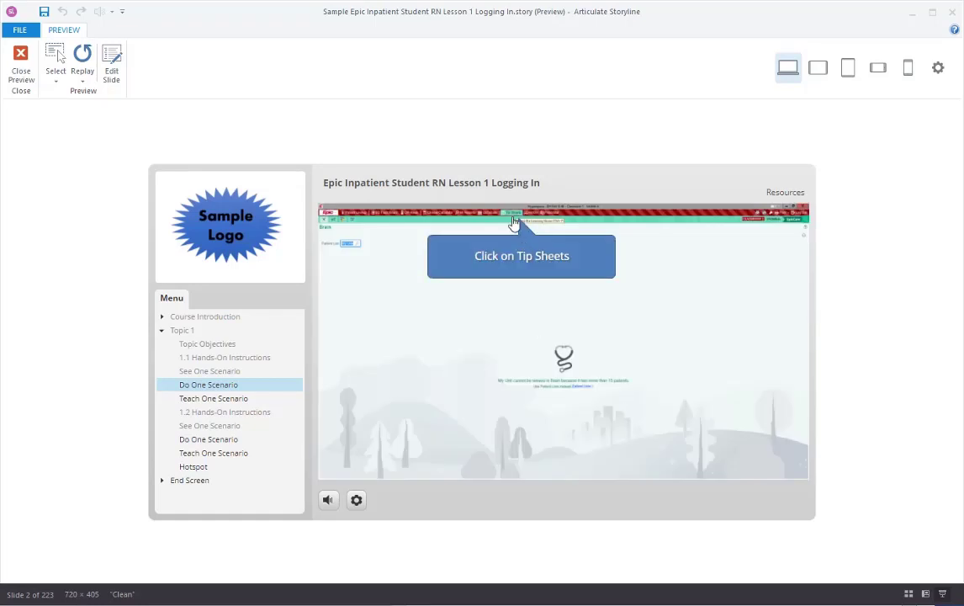
pyautogui.click(521, 255)
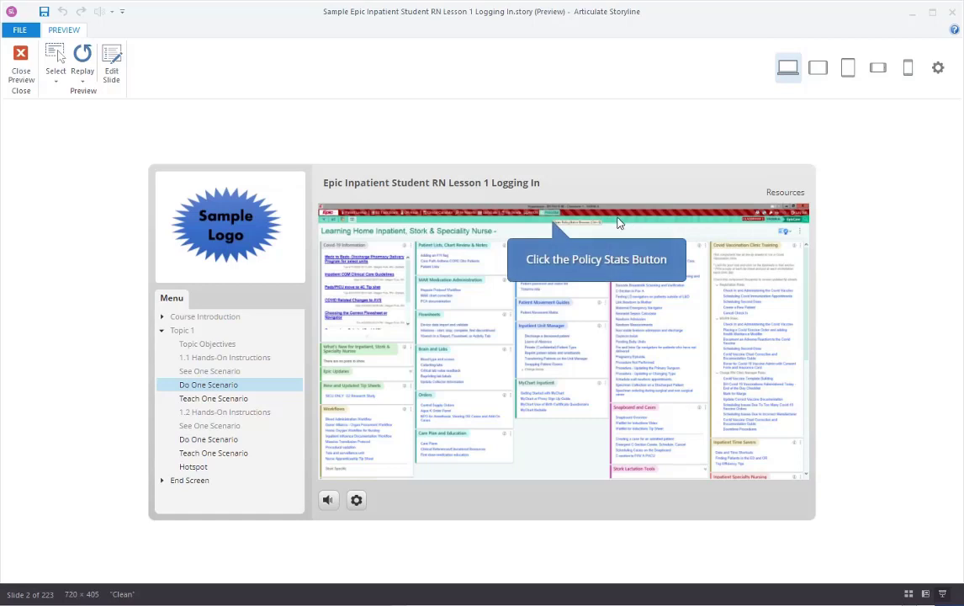
pyautogui.click(596, 223)
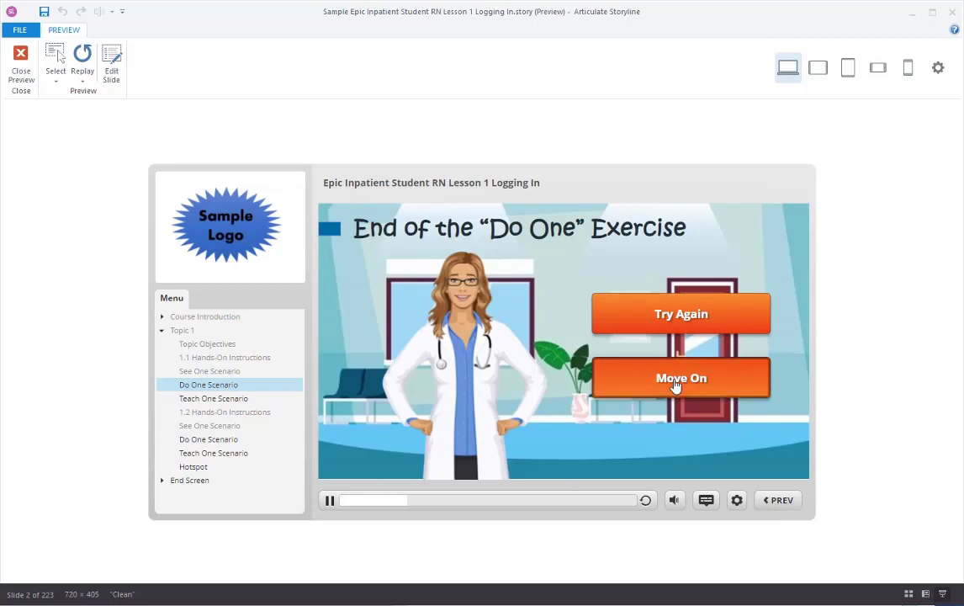
# Advance from the Do One exercise past the 'Ready to show you can Teach One?' slide
pyautogui.click(680, 378)
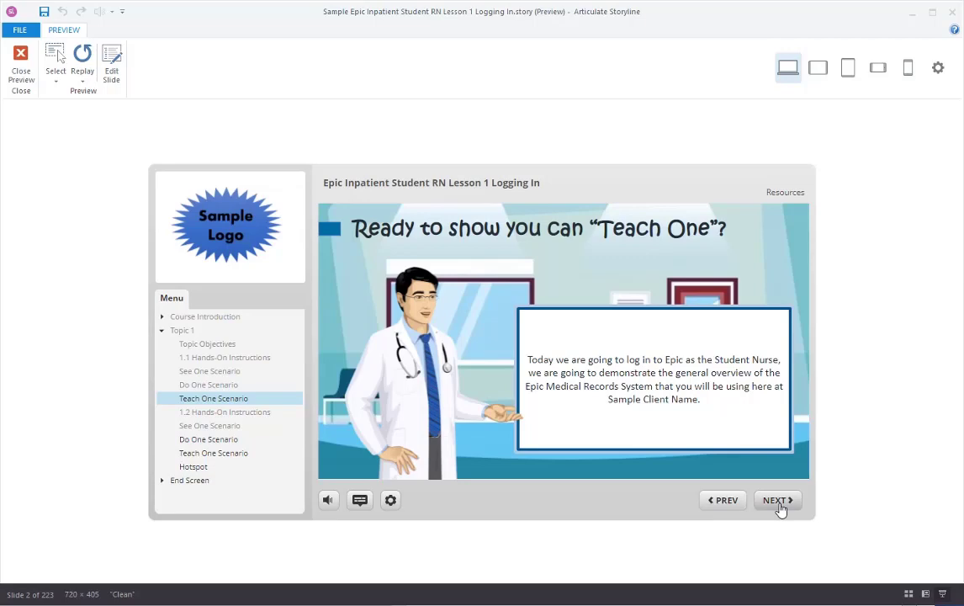
pyautogui.click(776, 500)
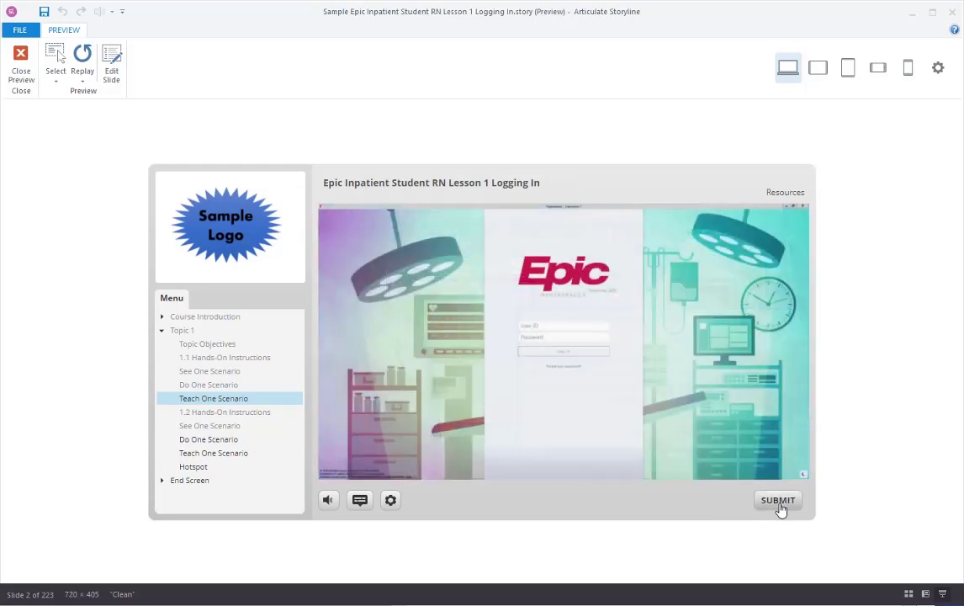
pyautogui.click(778, 499)
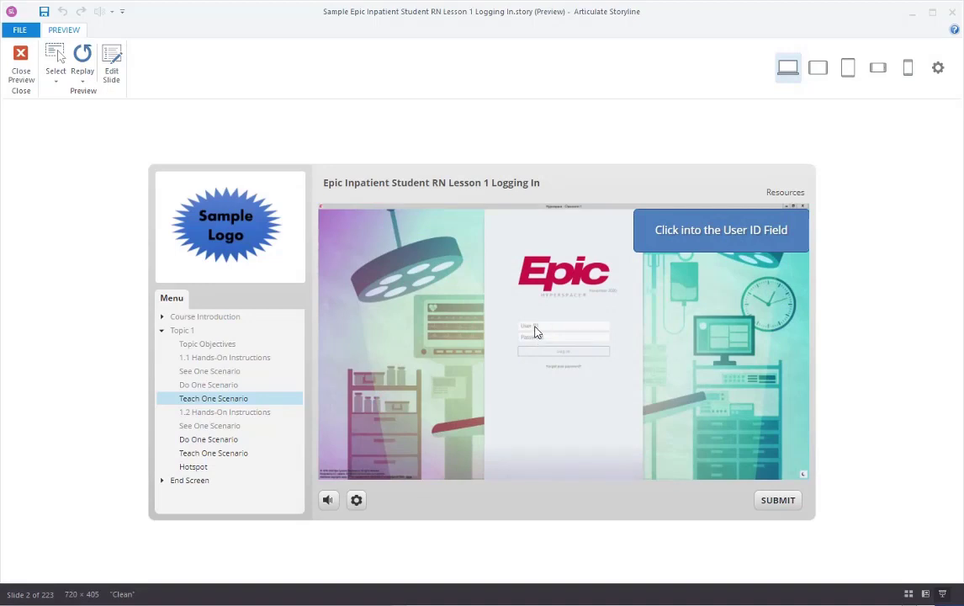
pyautogui.click(562, 327)
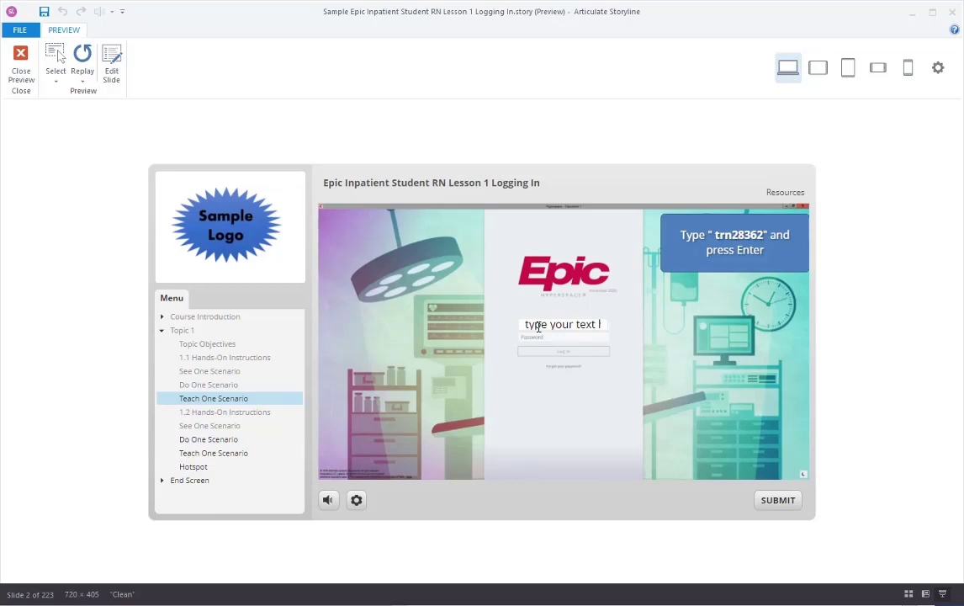
pyautogui.write('trn')
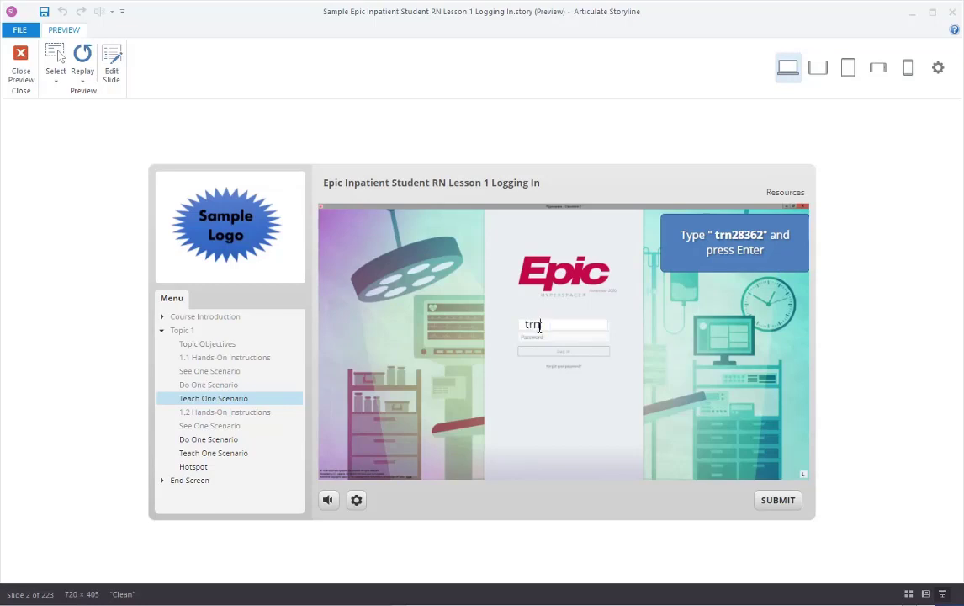
pyautogui.write('28362')
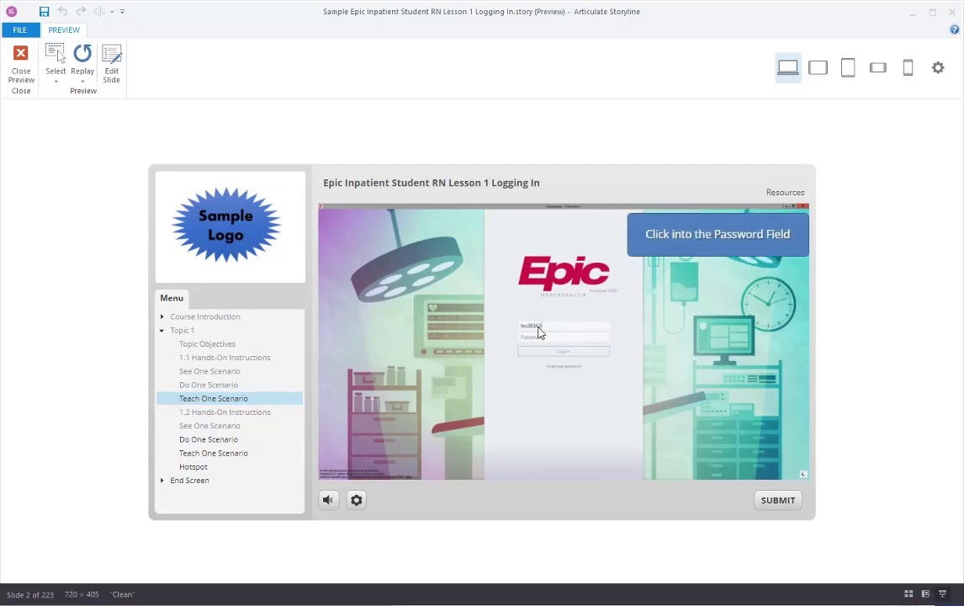
pyautogui.click(563, 337)
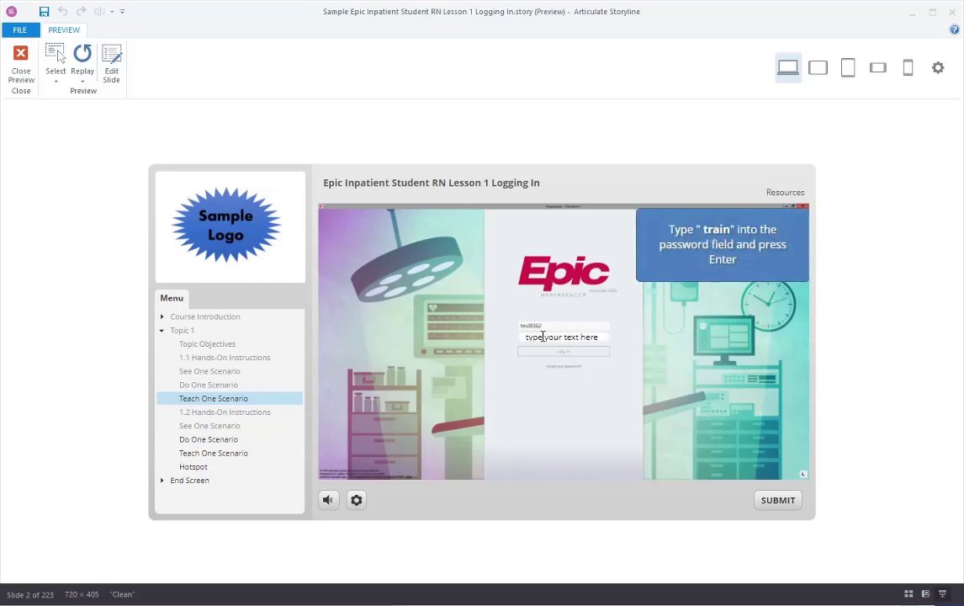
pyautogui.write('train')
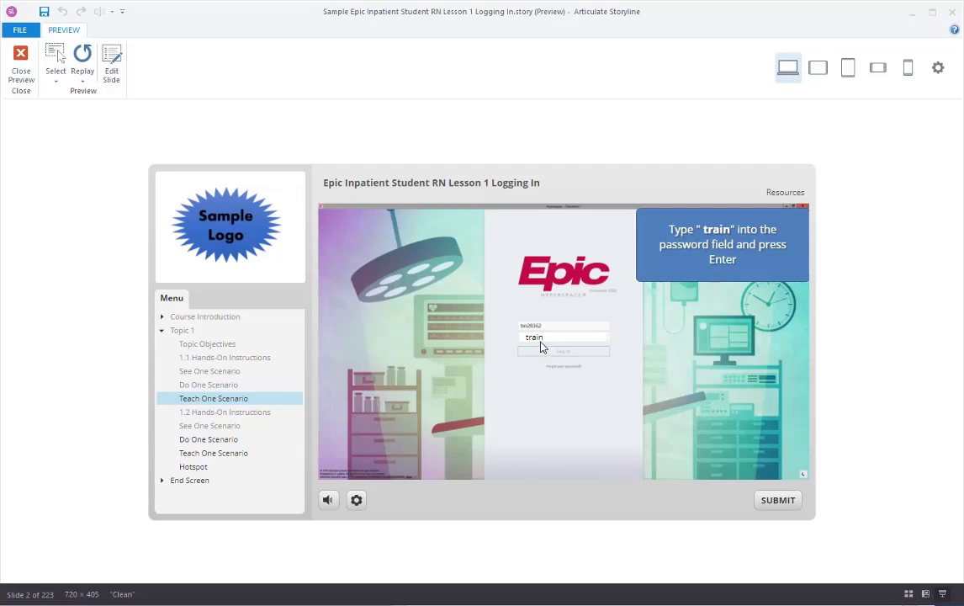
pyautogui.press('enter')
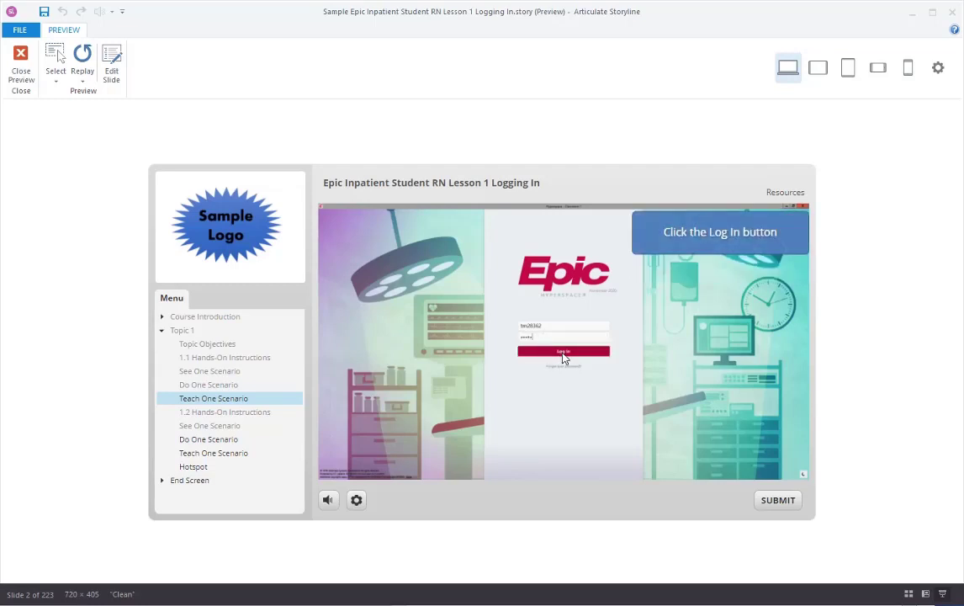
pyautogui.click(563, 351)
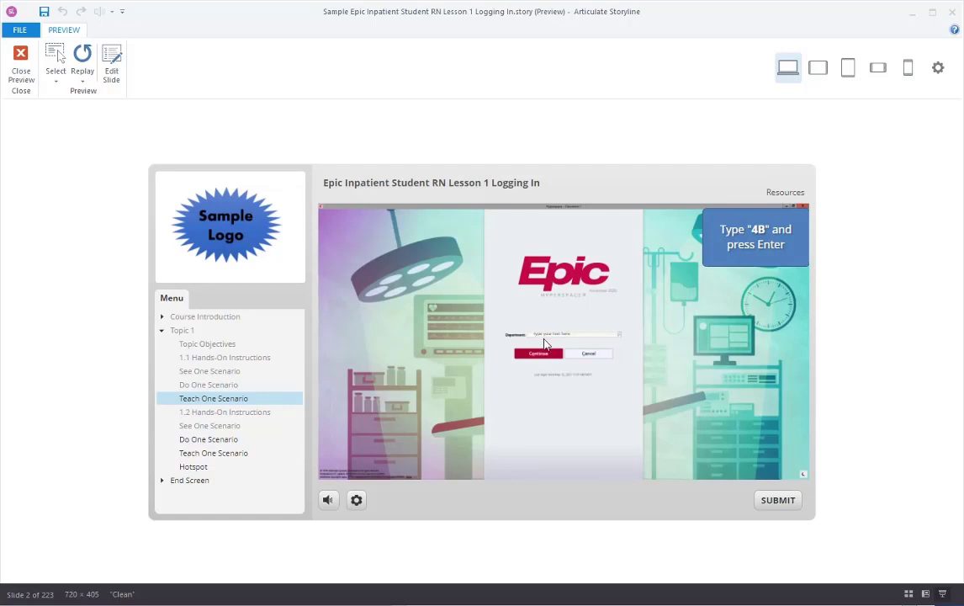
# Enter department 4B, continue, and choose Policy Stats on the Learning Home screen
pyautogui.click(572, 334)
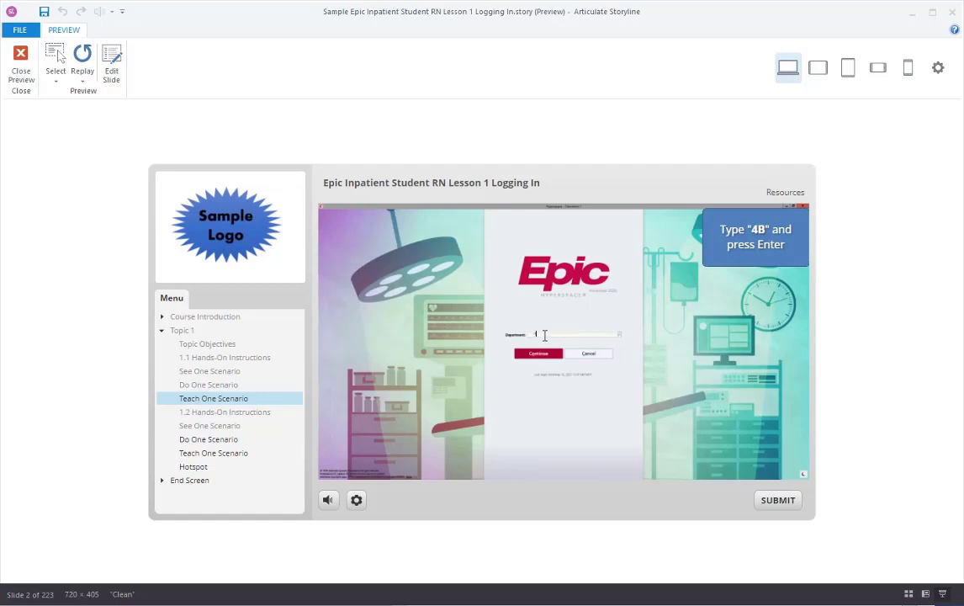
pyautogui.write('4B')
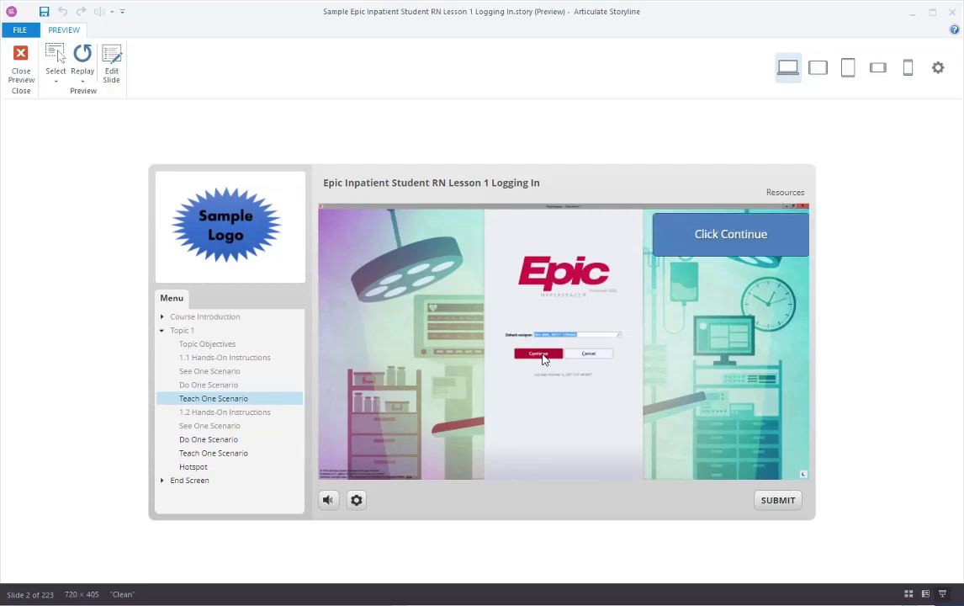
pyautogui.click(538, 353)
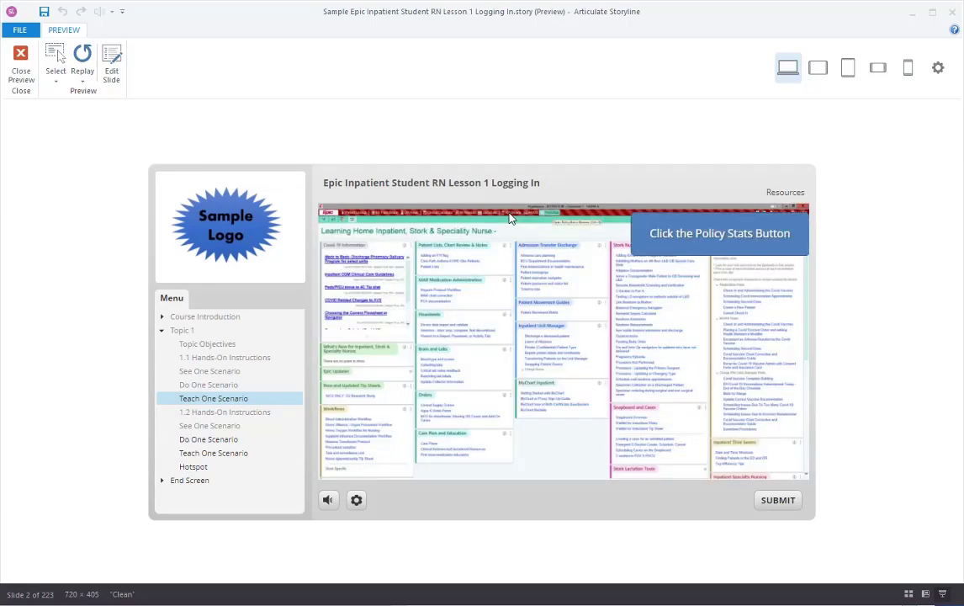
pyautogui.click(509, 219)
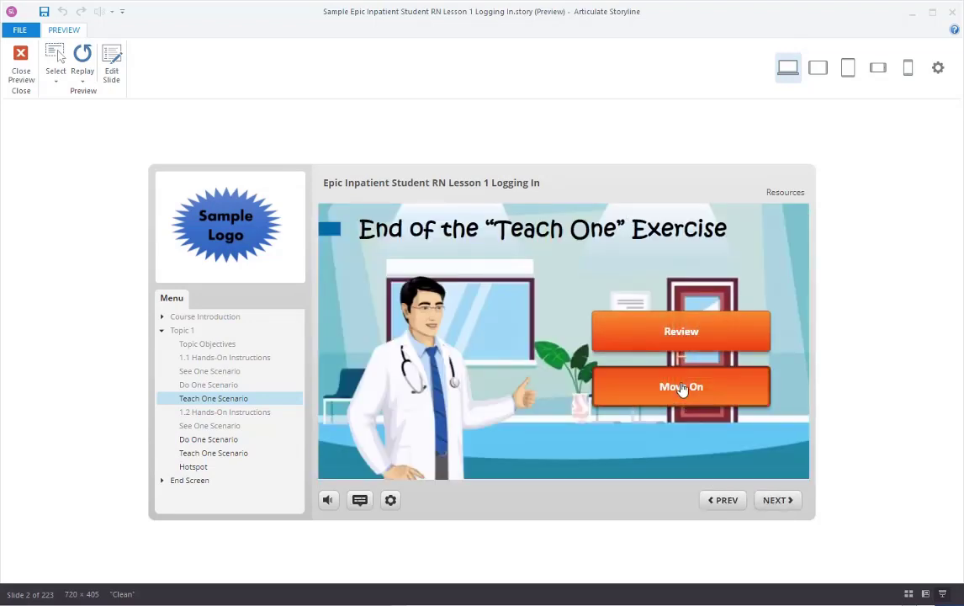
# Click Move On on the End of the Teach One Exercise slide
pyautogui.click(681, 386)
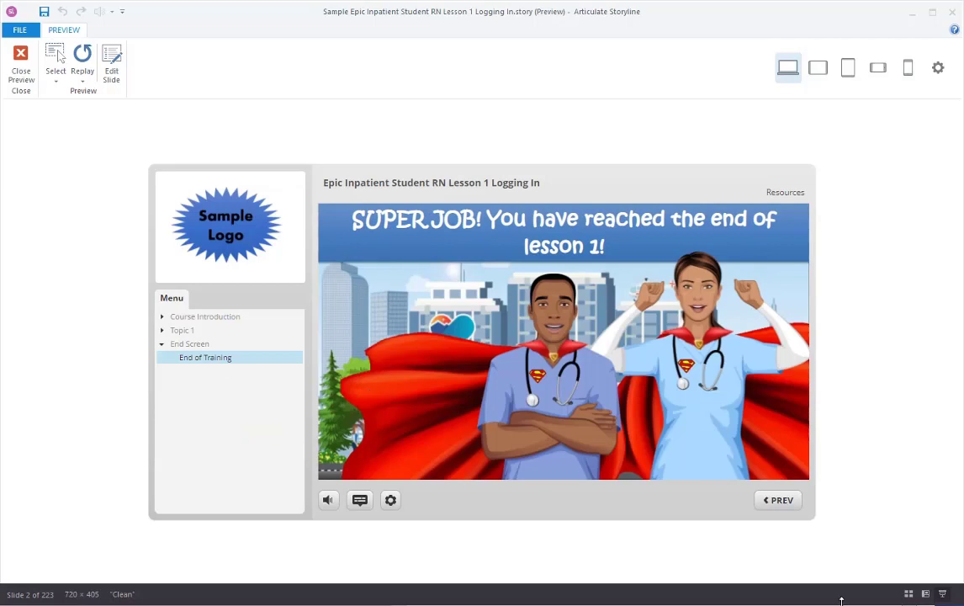
pyautogui.moveTo(894, 442)
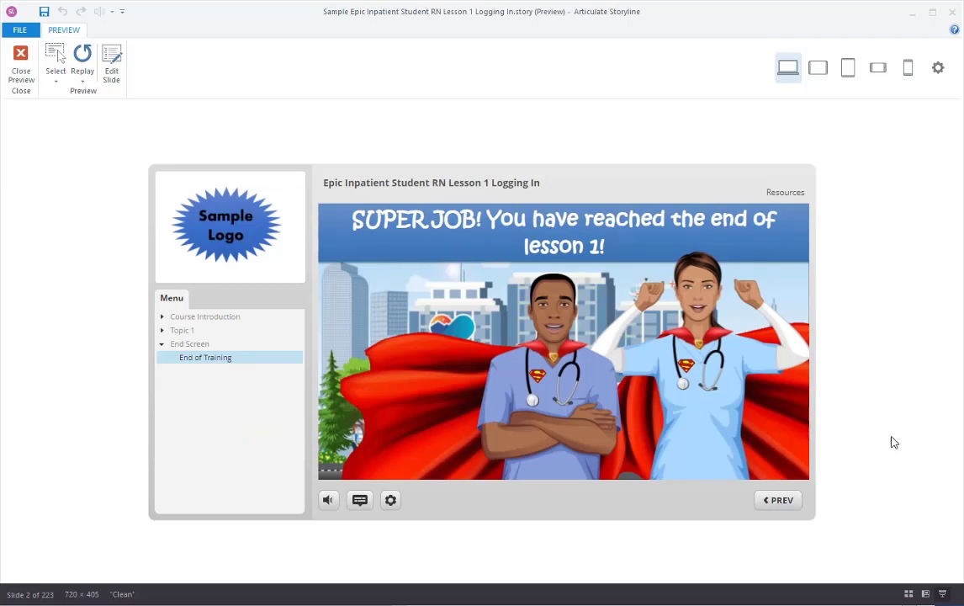
pyautogui.moveTo(894, 461)
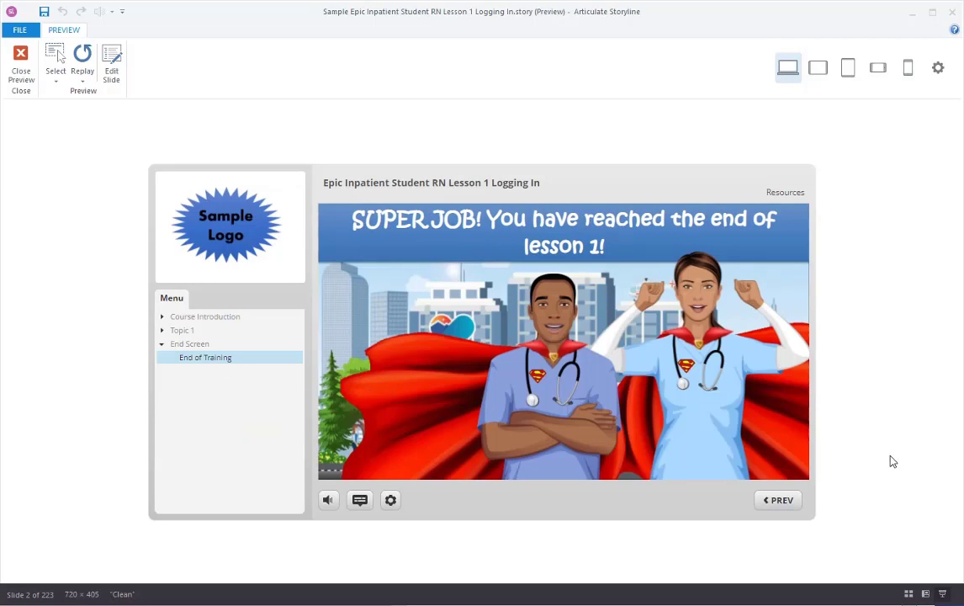